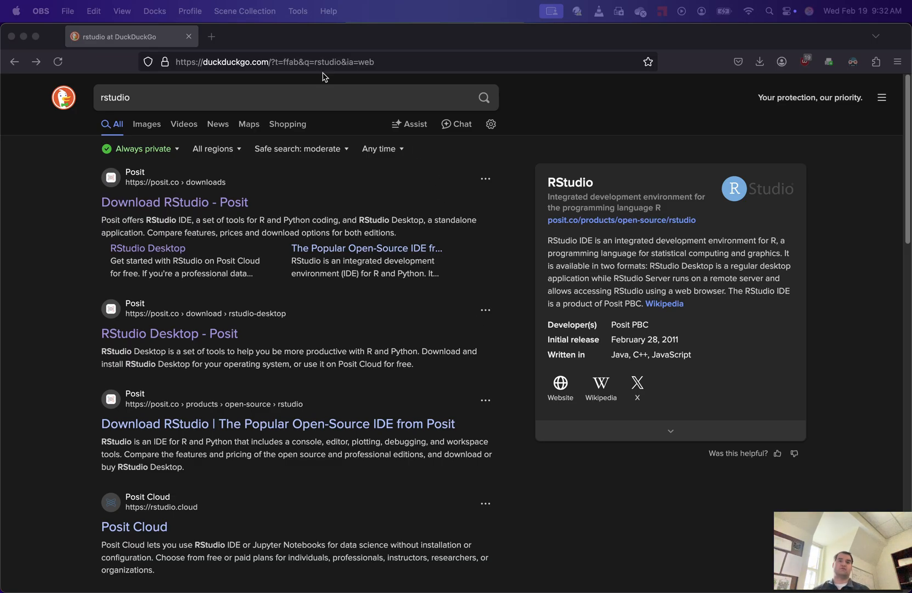
mouse_move(152, 101)
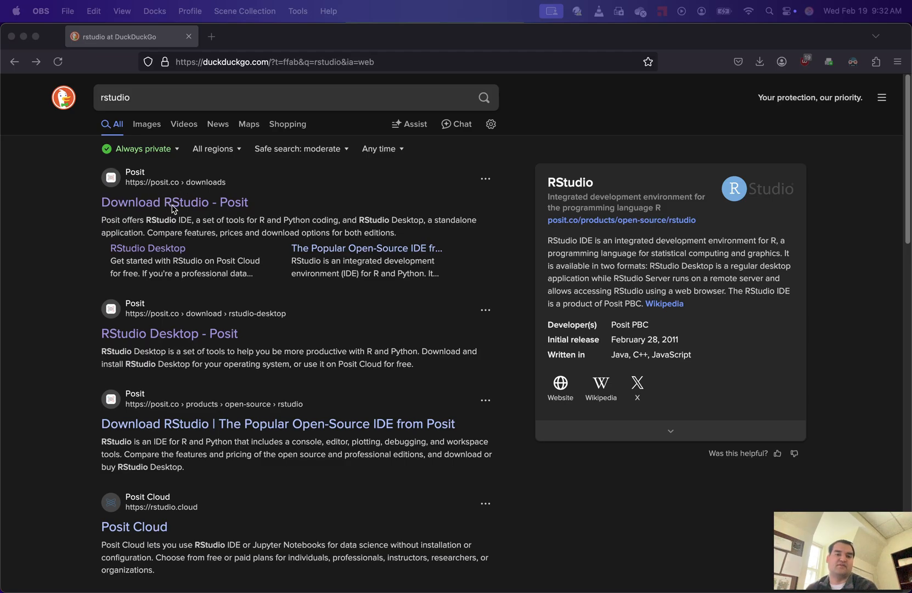
Open the 'Download RStudio - Posit' result and scroll through the downloads page
left_click(174, 202)
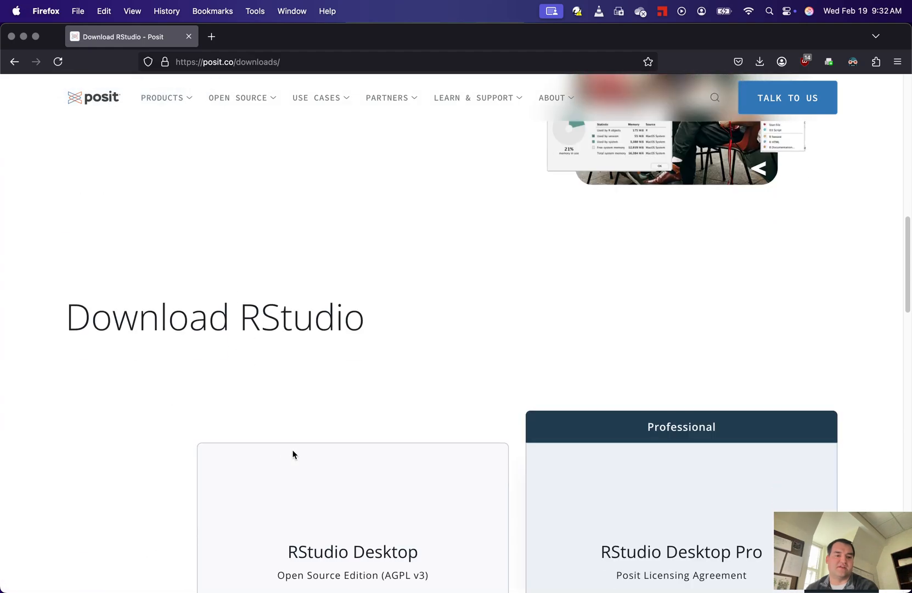
scroll("down", 3)
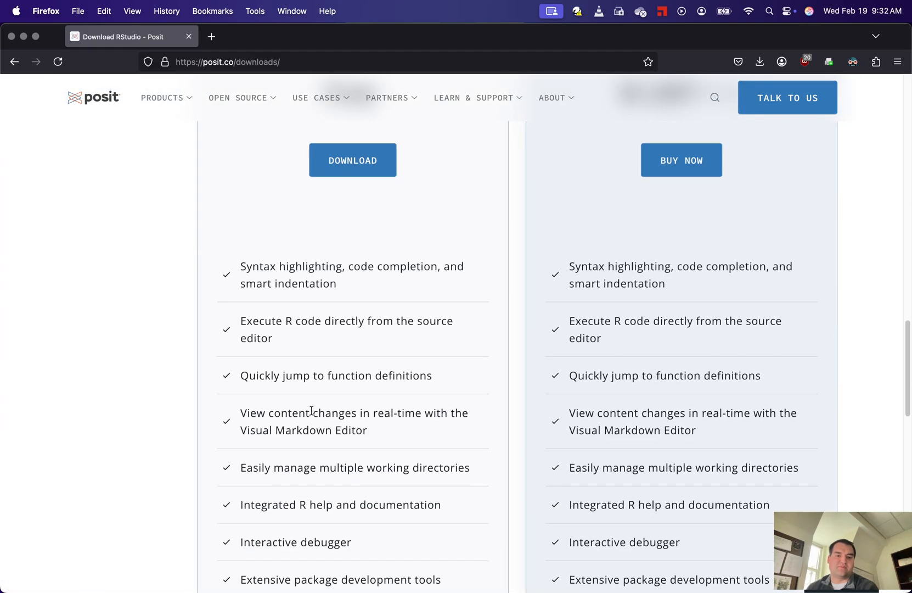
scroll("down", 3)
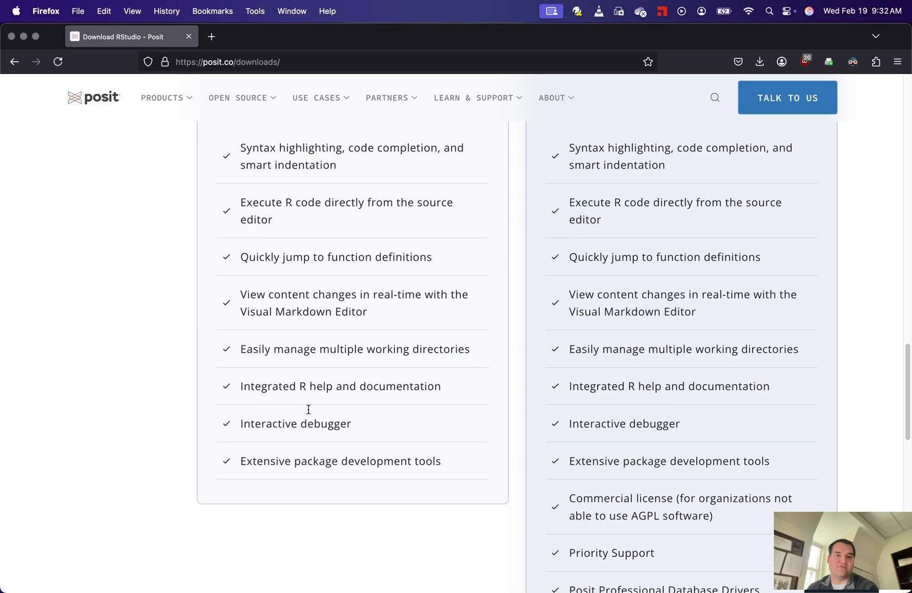
scroll("up", 3)
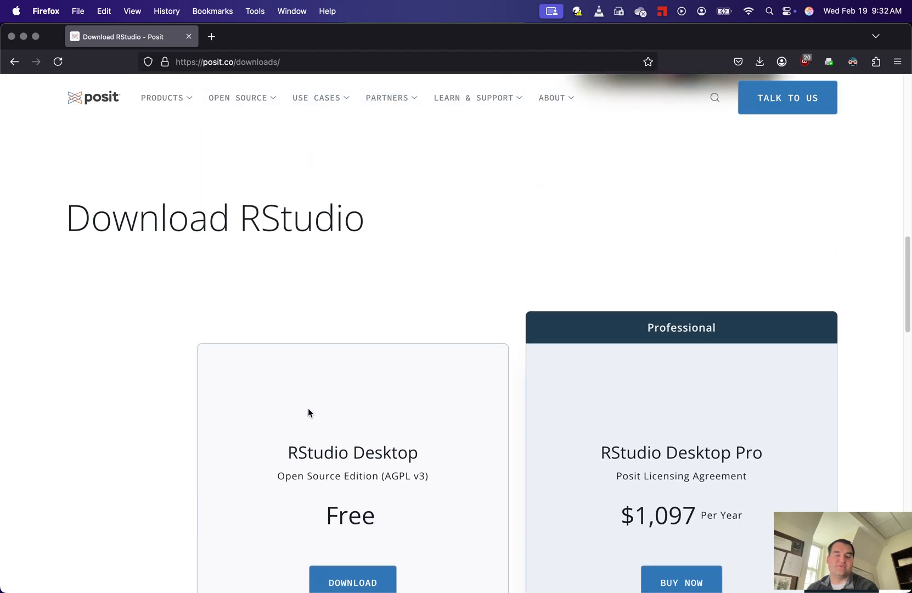
scroll("up", 3)
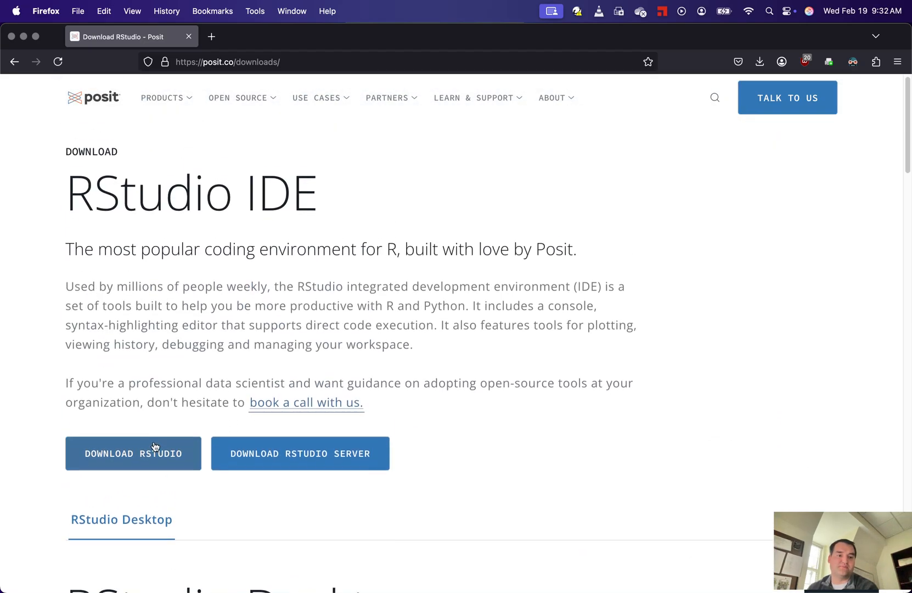
Go to the RStudio Desktop page showing '1: Install R' and '2: Install RStudio'
left_click(132, 454)
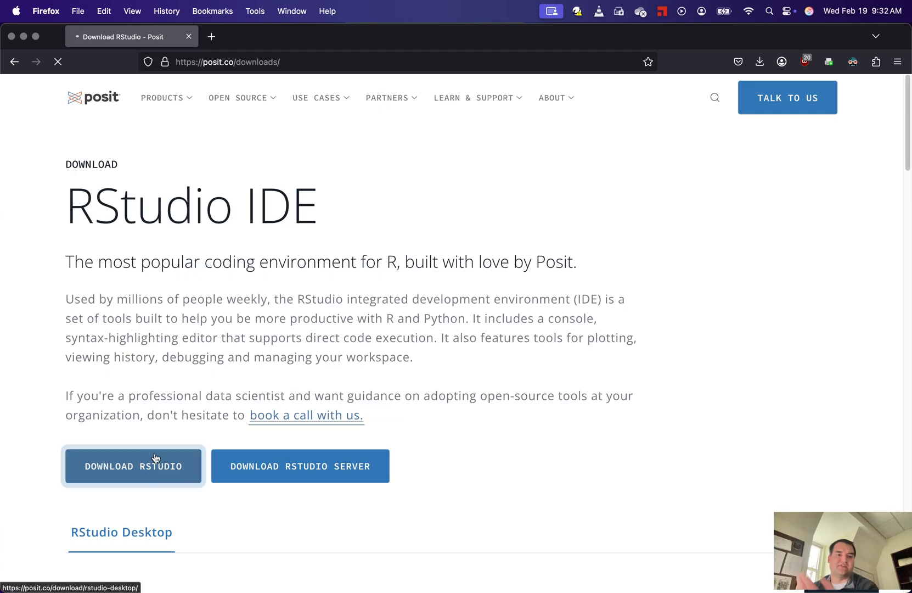
left_click(133, 465)
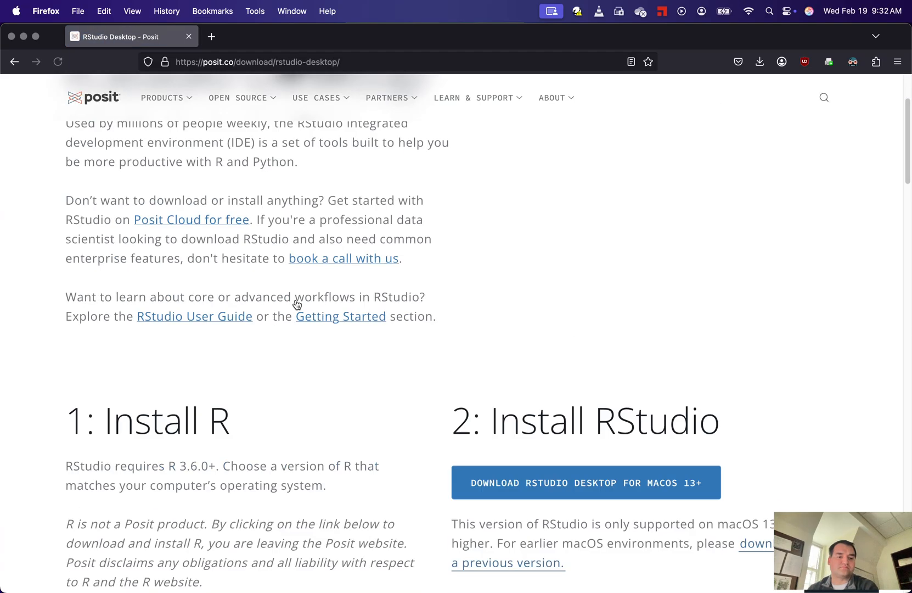
scroll("down", 3)
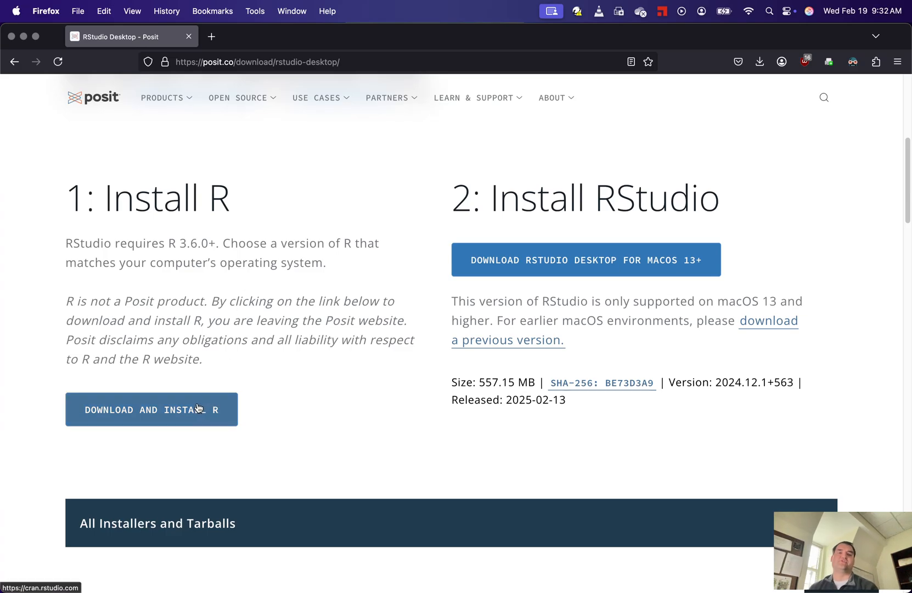
Open CRAN from 'Download and Install R' and go to 'Download R for macOS'
left_click(151, 410)
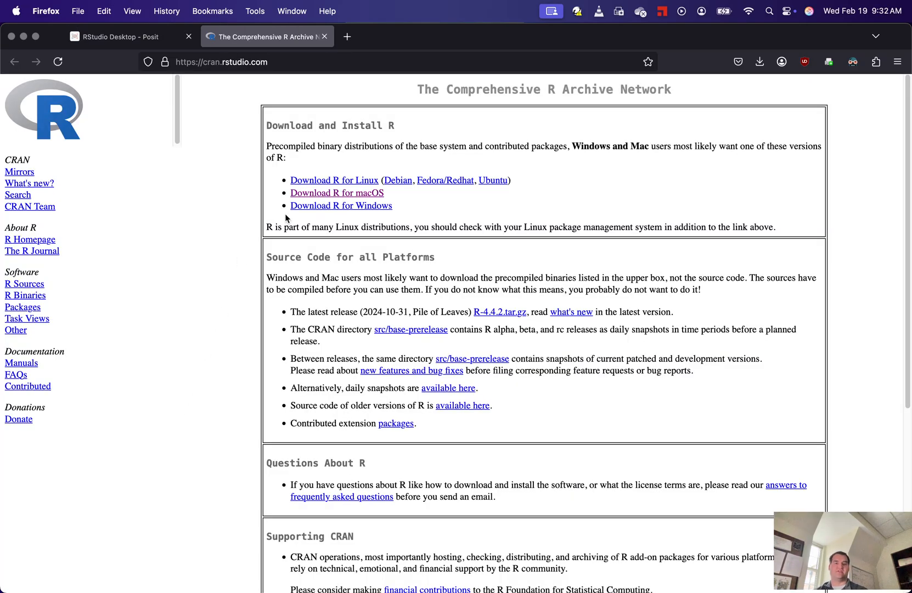
mouse_move(208, 177)
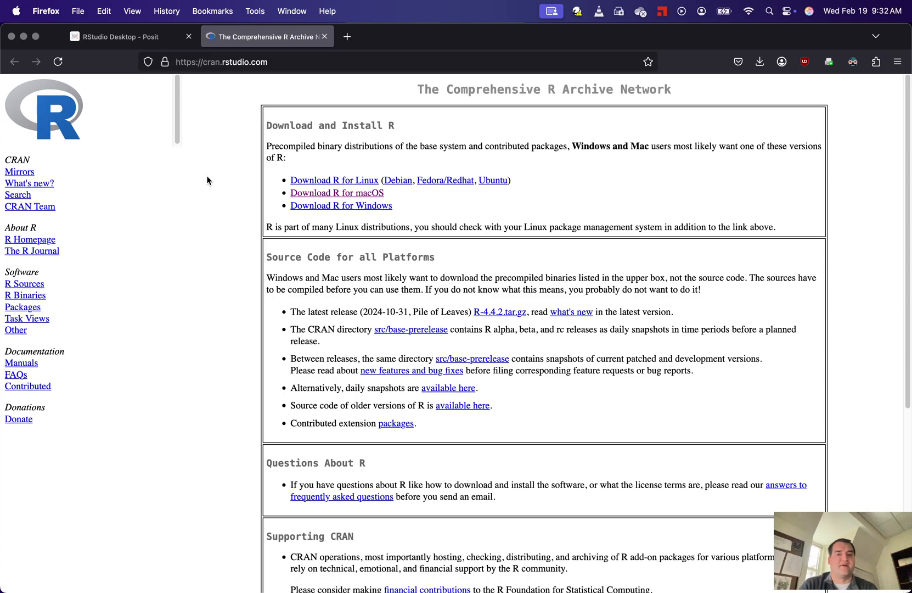
mouse_move(352, 193)
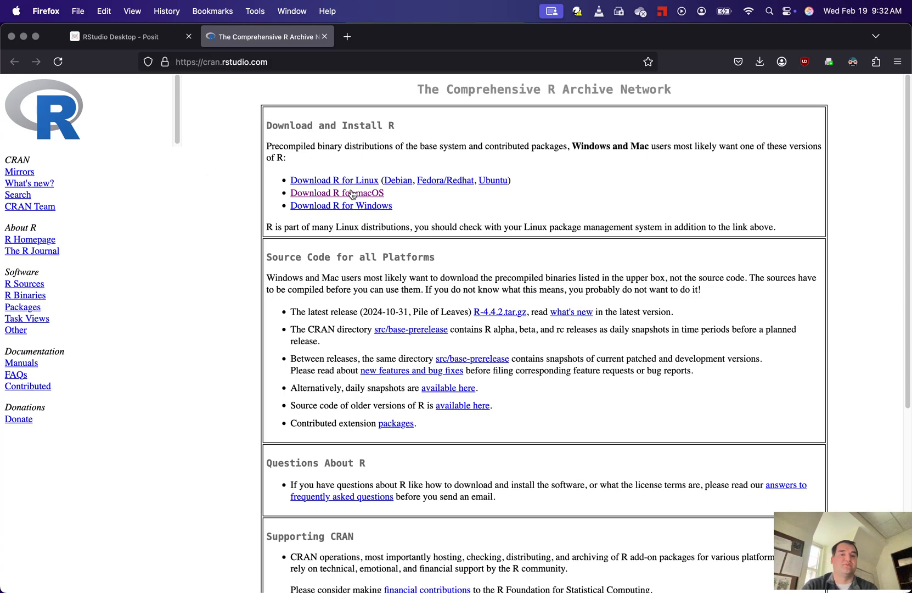
mouse_move(337, 193)
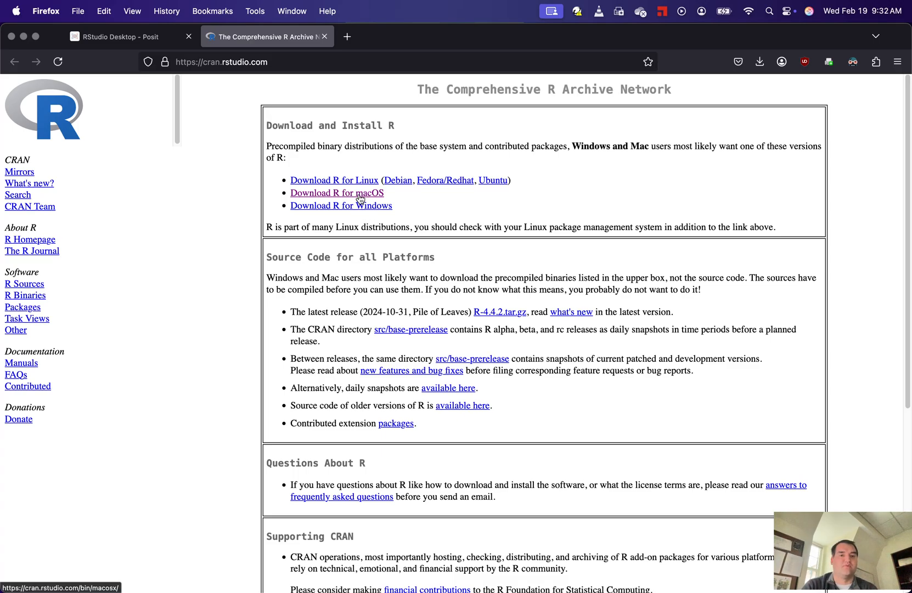
left_click(336, 192)
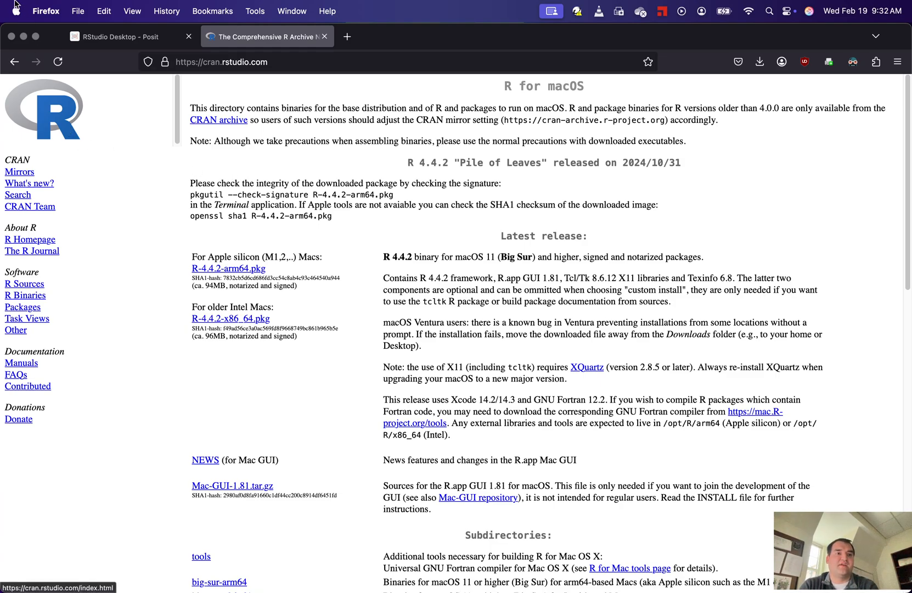
Check About This Mac to confirm the Apple M1 Pro chip
left_click(15, 11)
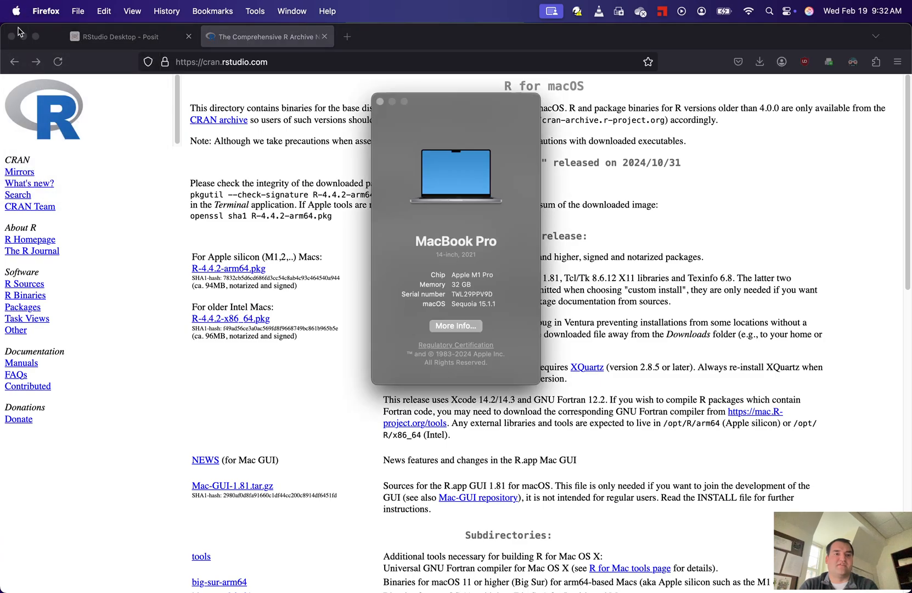
mouse_move(496, 233)
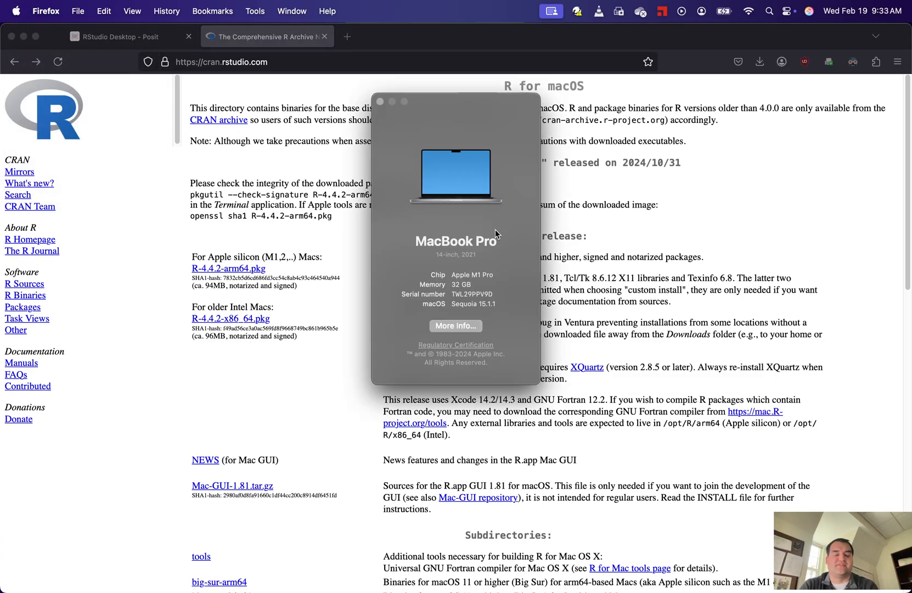
double_click(472, 275)
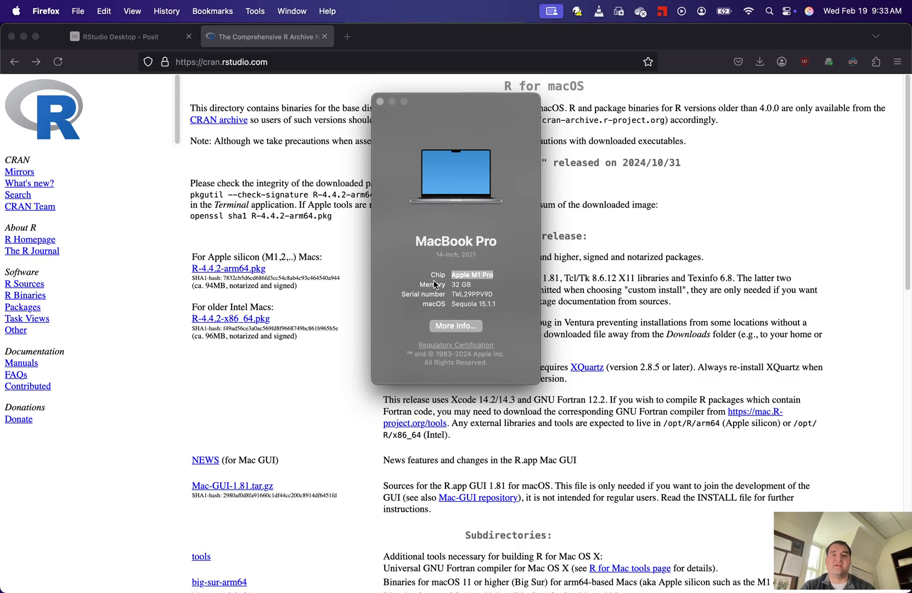
mouse_move(372, 108)
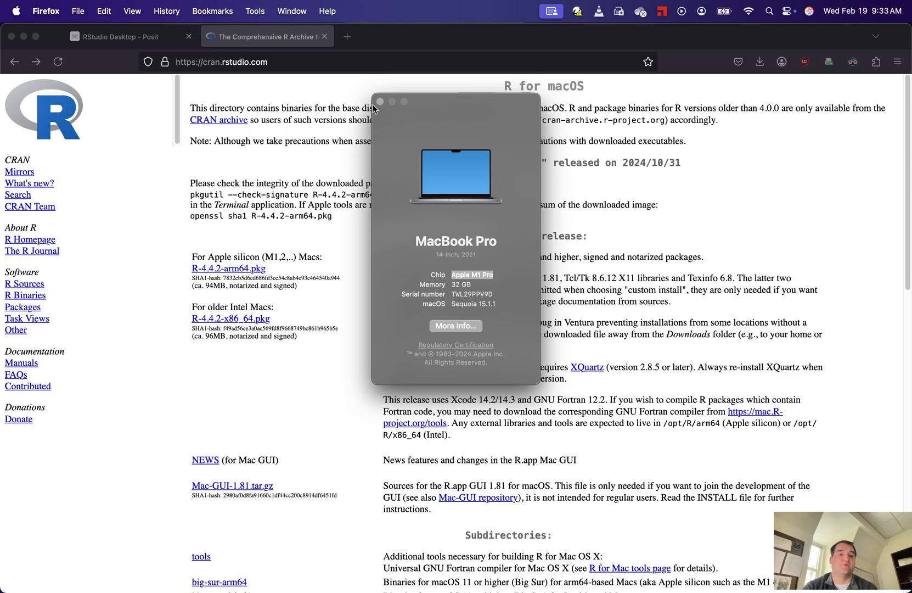
left_click(379, 101)
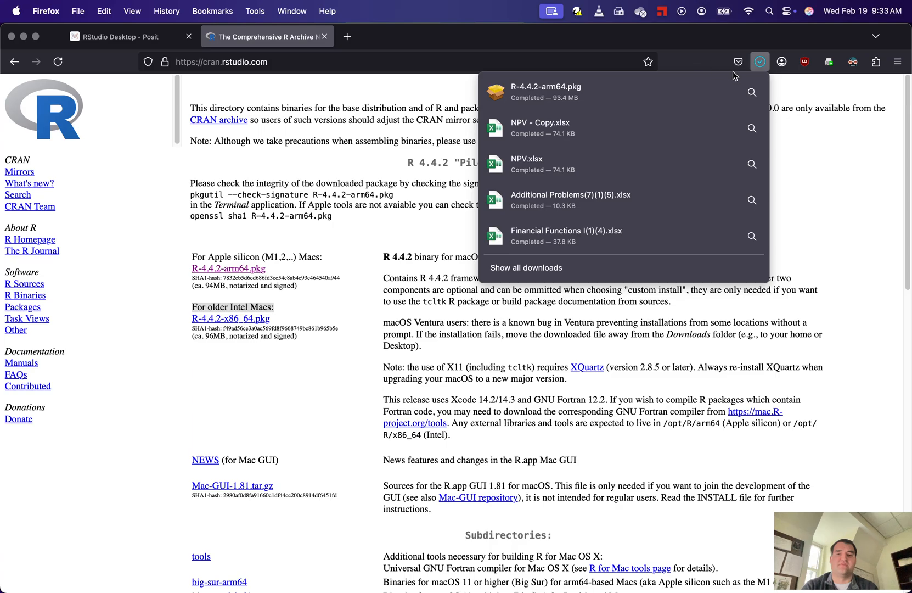
Launch the downloaded R-4.4.2-arm64.pkg installer from Downloads
left_click(751, 92)
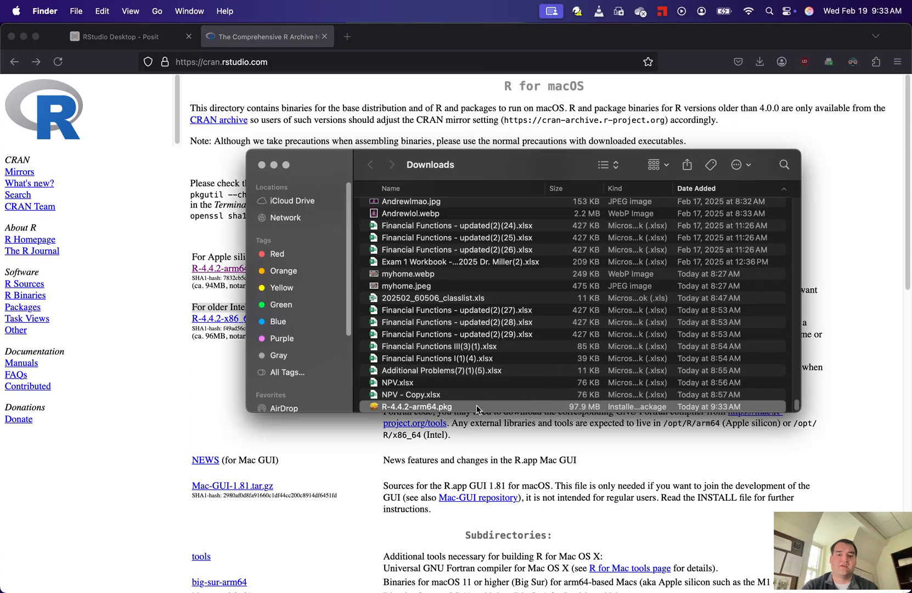
double_click(417, 406)
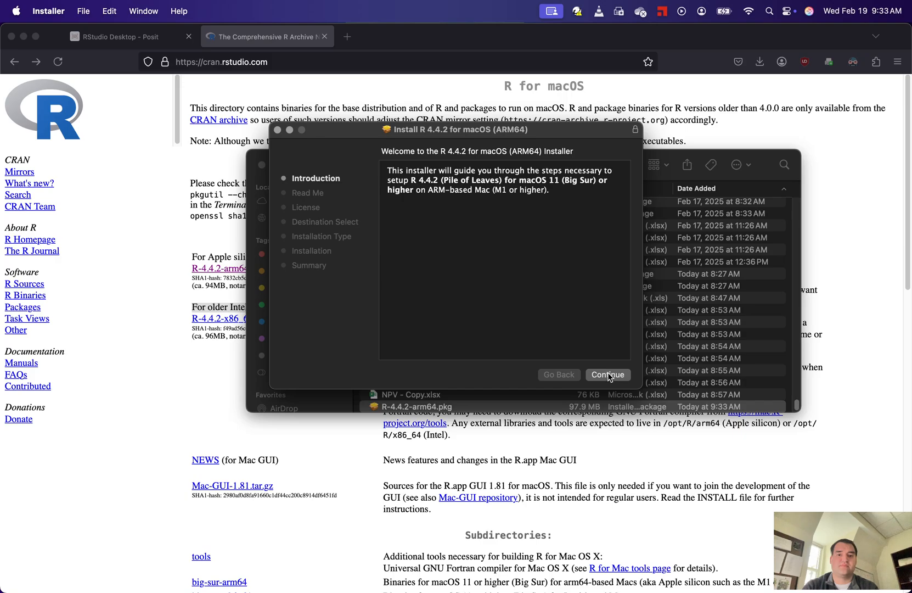
Accept the license, start the standard install, and authorize it with the admin password
left_click(607, 375)
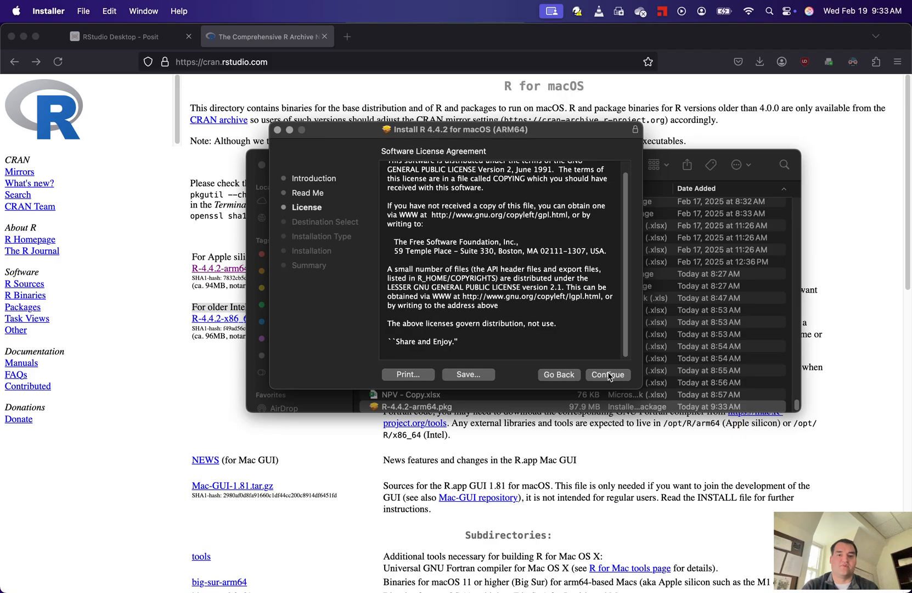
left_click(607, 374)
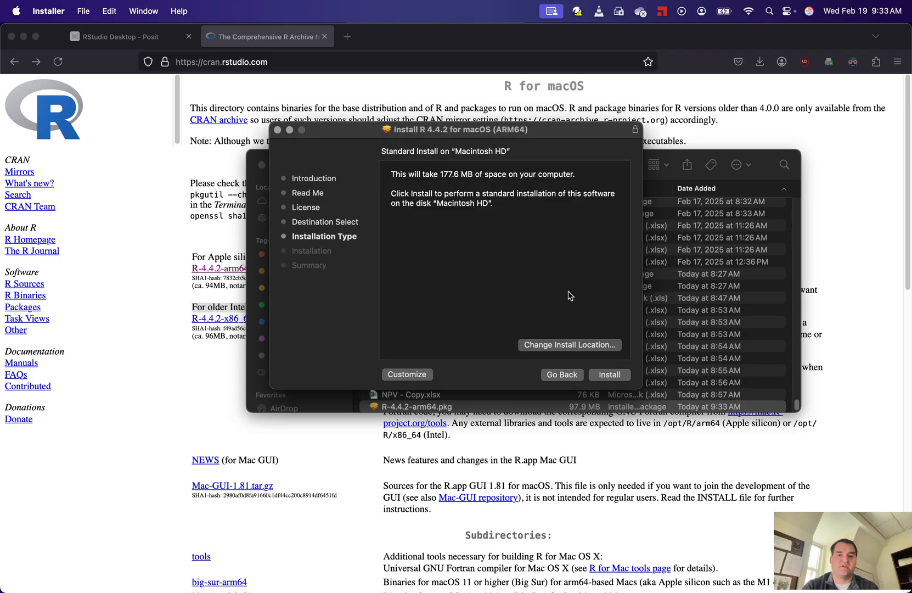
left_click(610, 374)
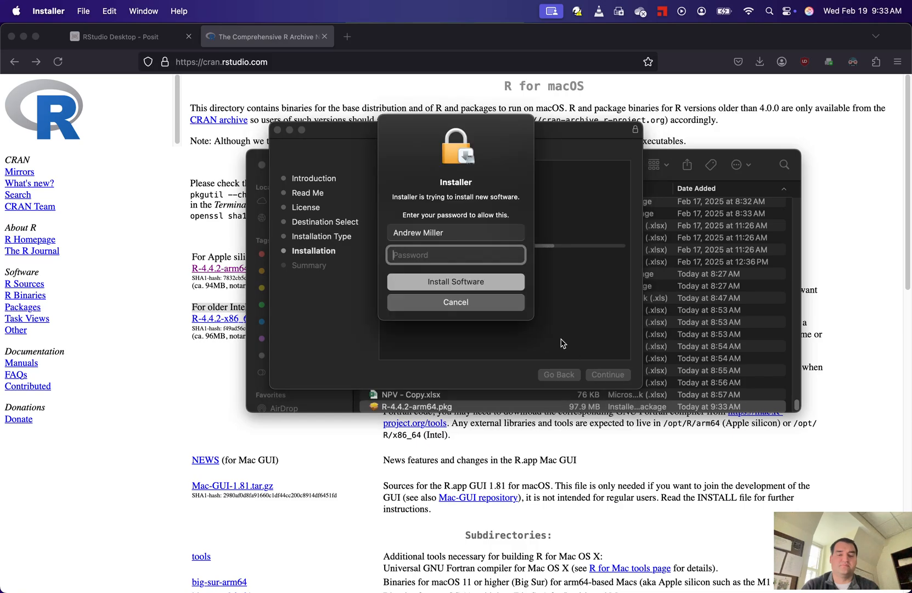
type("password")
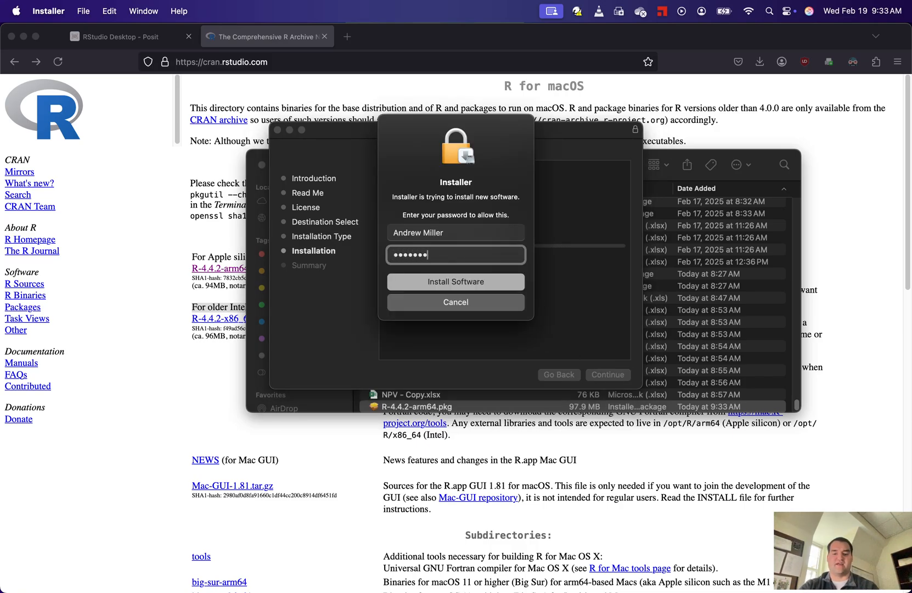
left_click(455, 282)
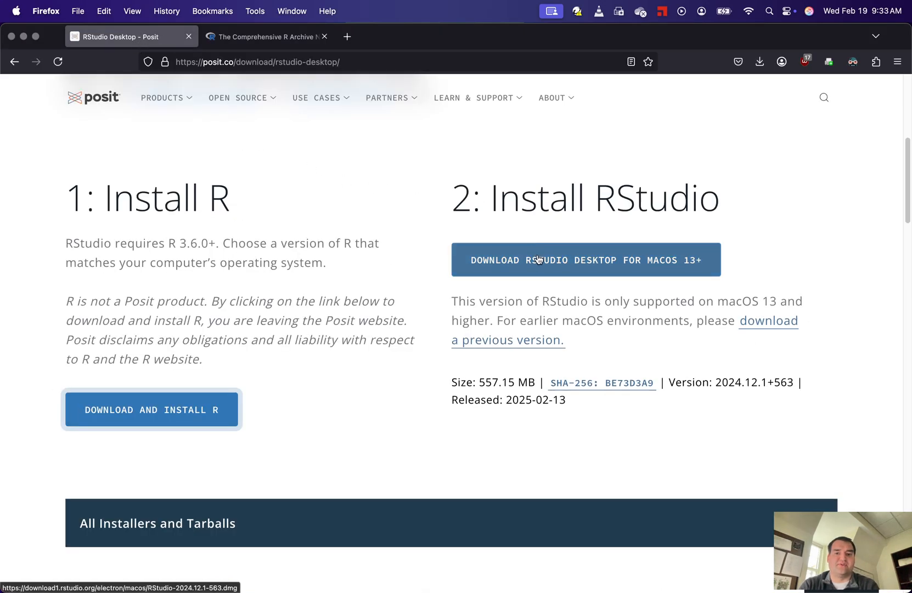
Download RStudio Desktop for macOS 13+ and close the successful R installer
left_click(585, 260)
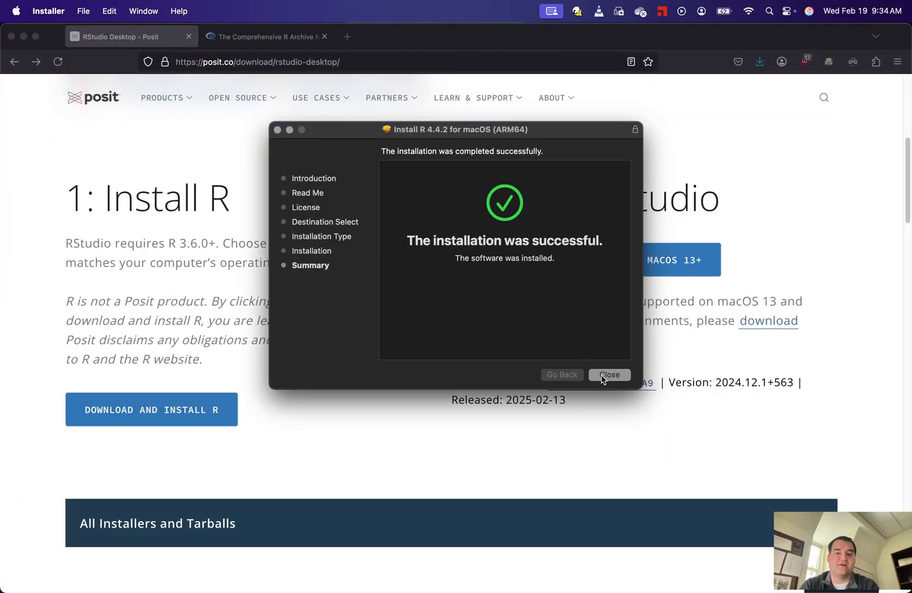
left_click(609, 374)
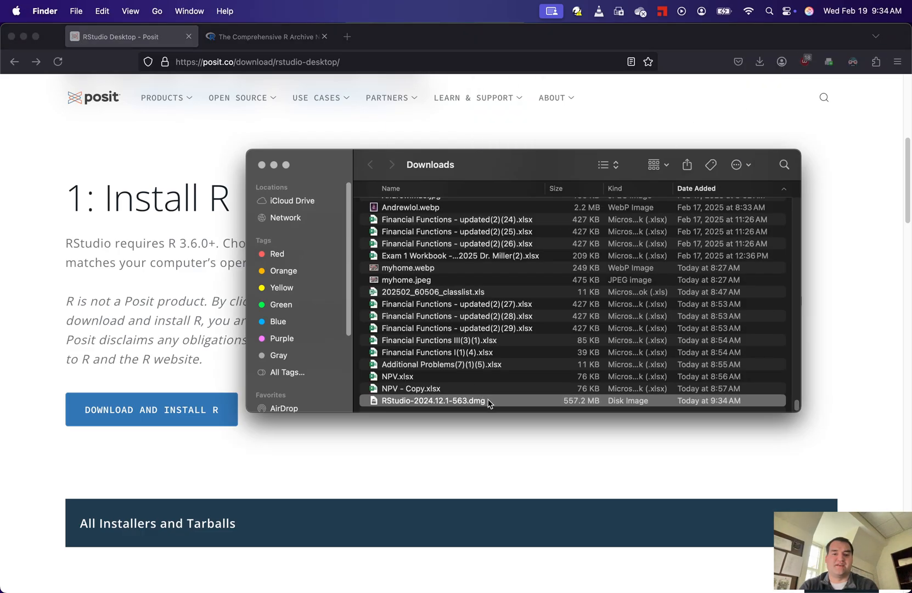
Open RStudio-2024.12.1-563.dmg and drag RStudio onto the Applications folder
double_click(433, 400)
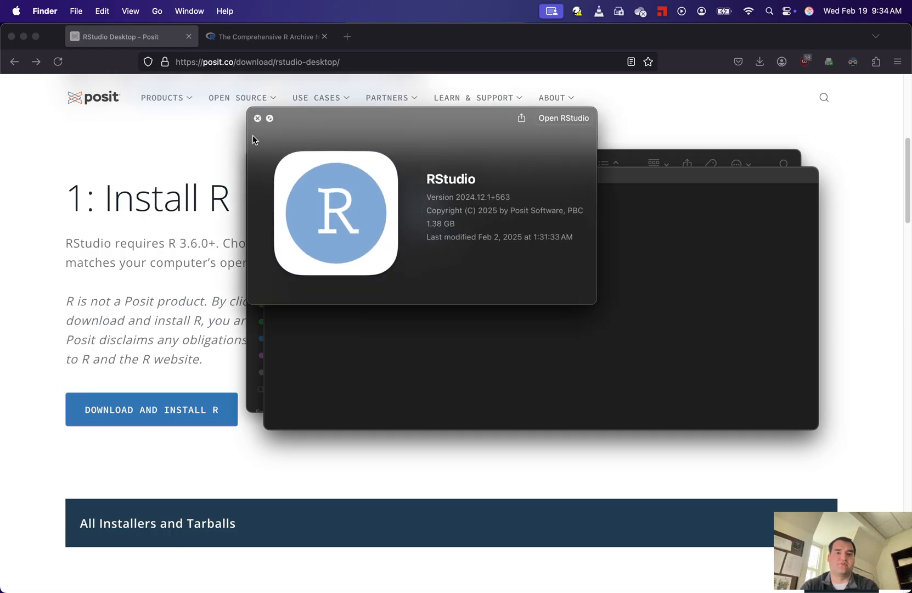
left_click(257, 118)
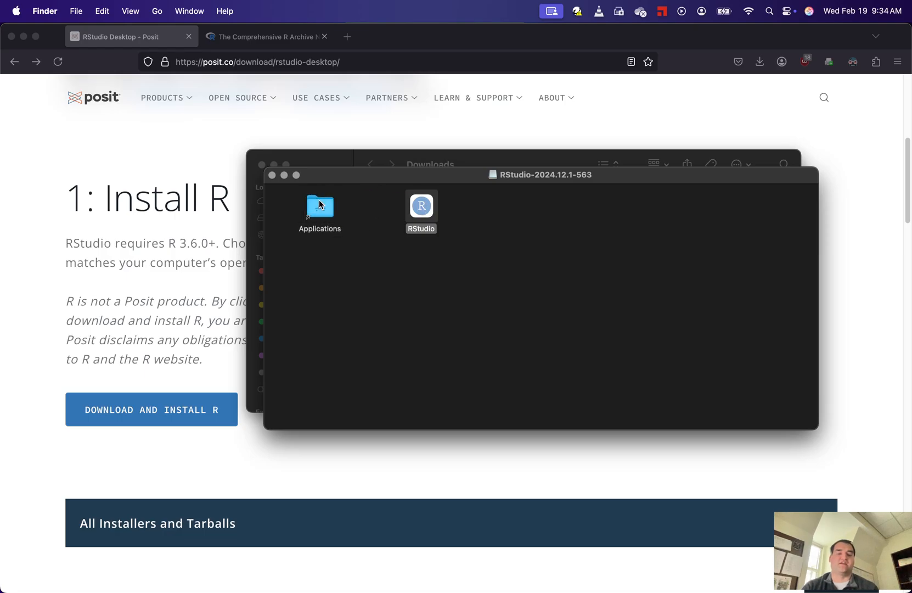
mouse_move(385, 229)
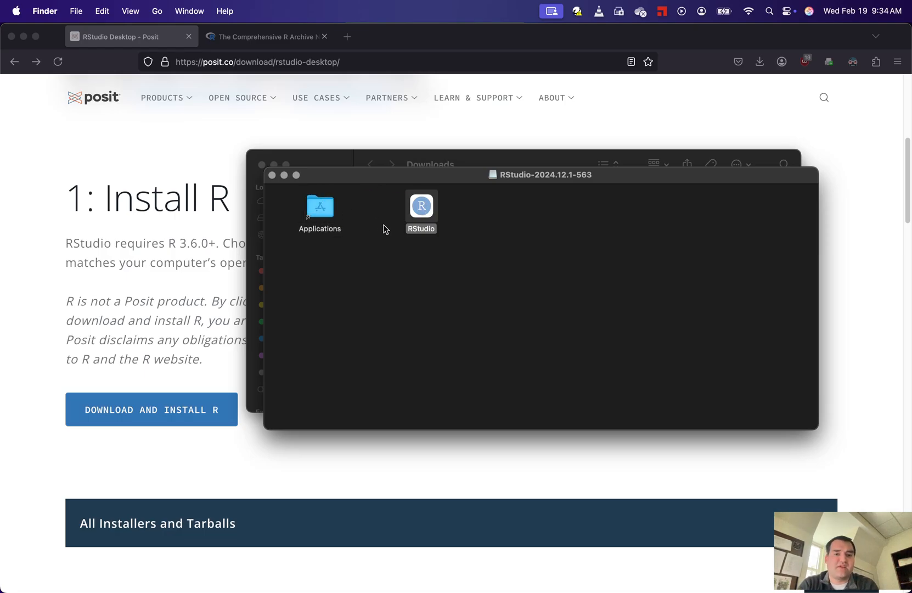
left_click_drag(420, 205, 319, 209)
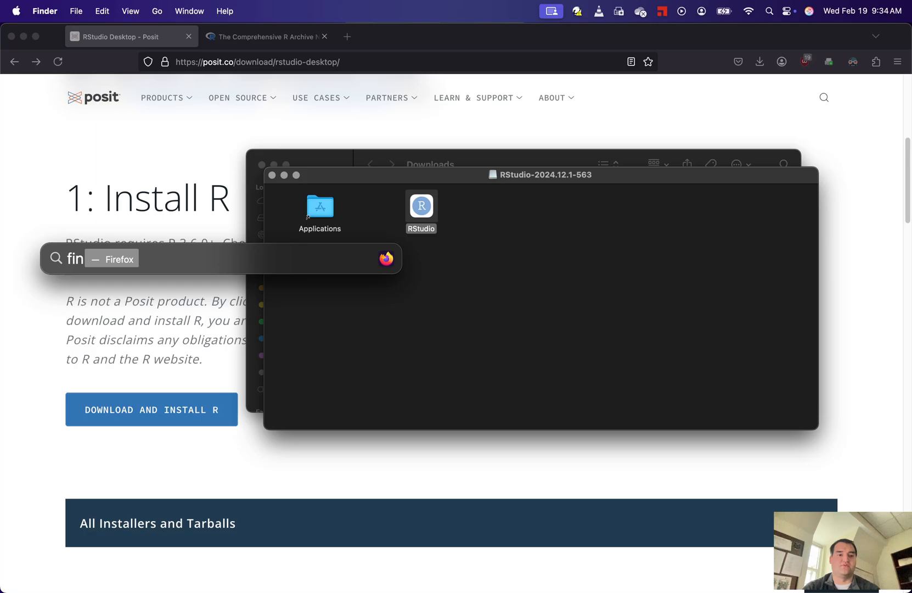
key("Escape")
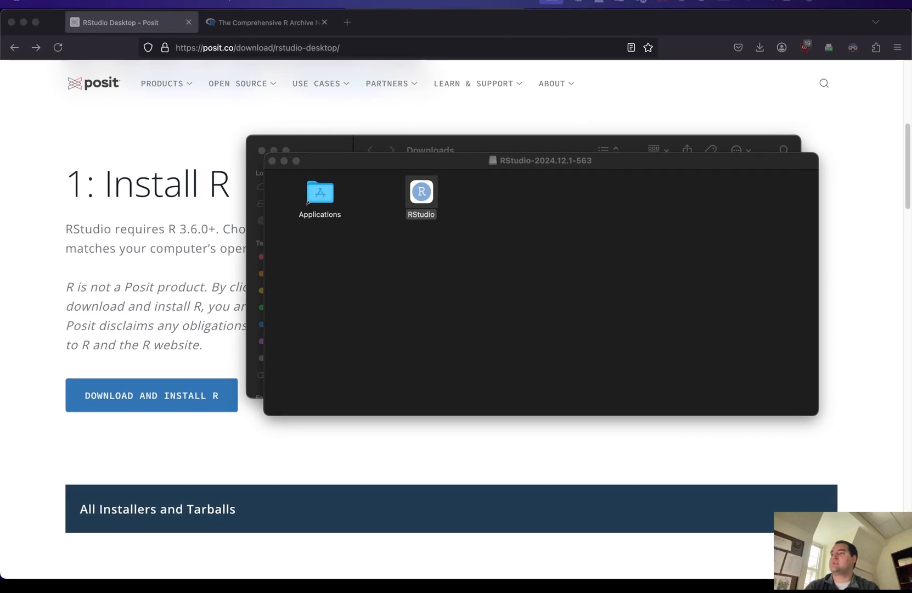
mouse_move(823, 193)
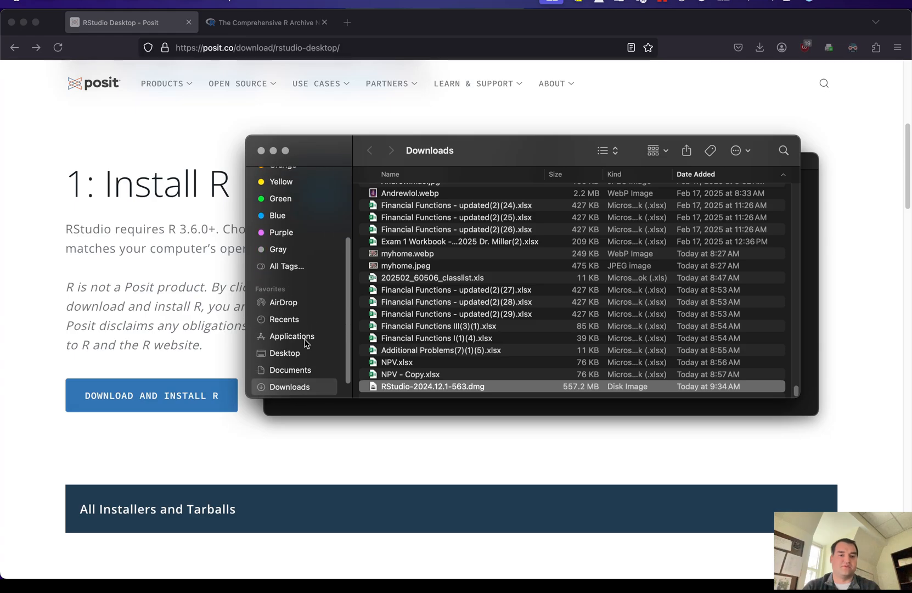
Launch RStudio from Applications and confirm Open in the security warning
left_click(290, 337)
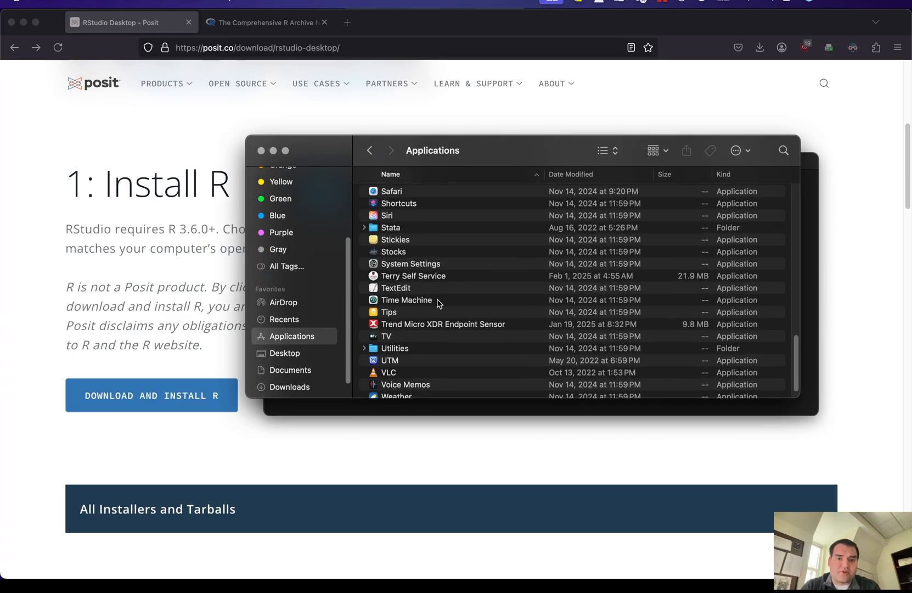
left_click(396, 237)
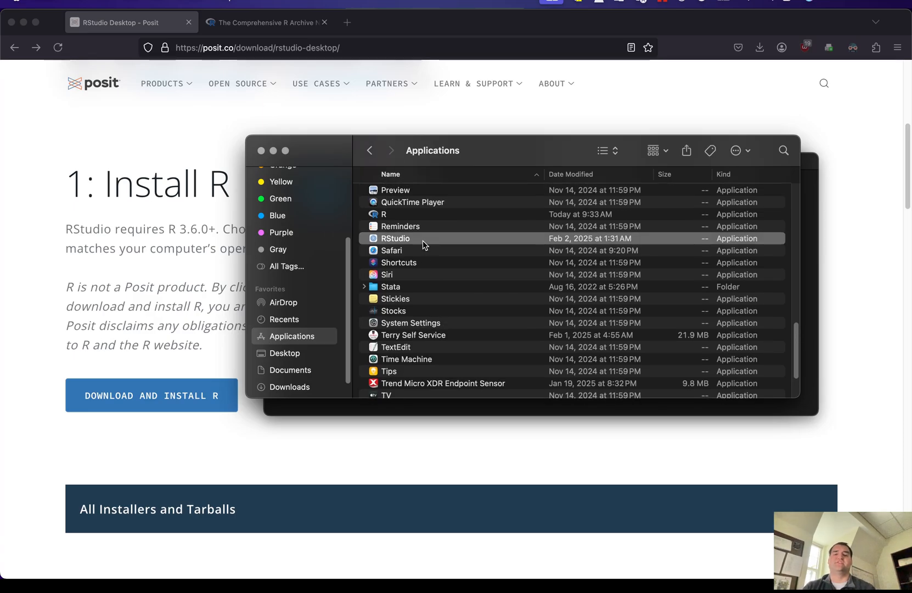
double_click(395, 238)
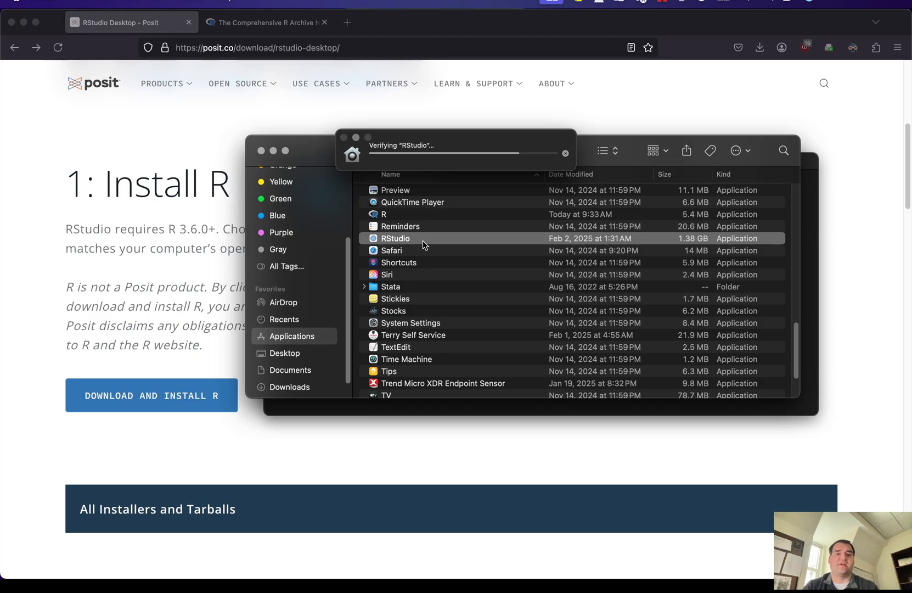
double_click(395, 239)
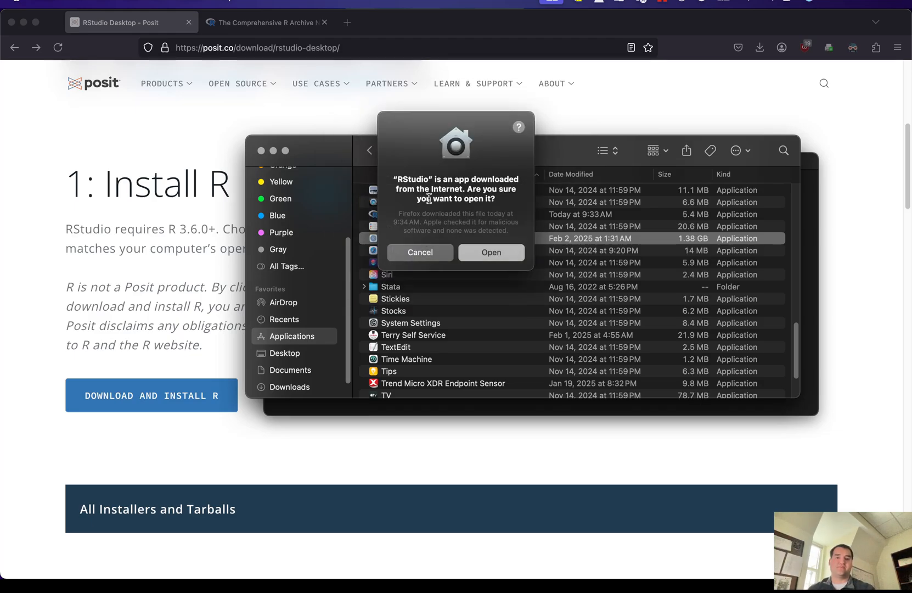
left_click(491, 252)
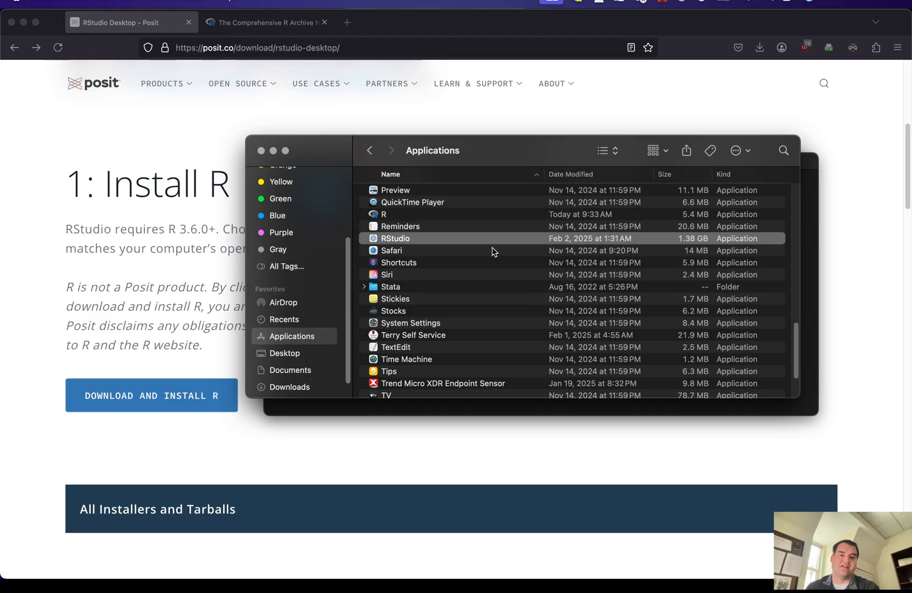